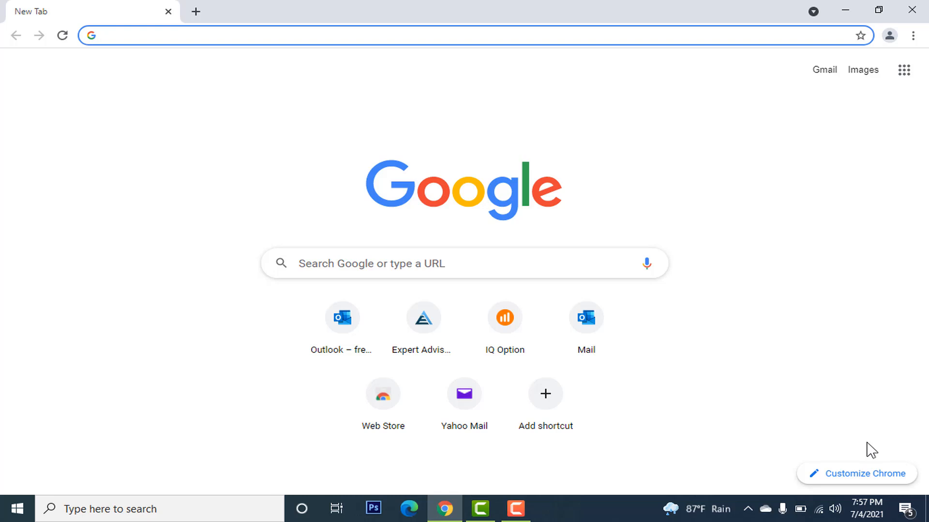
Run a Google search for 'online Audio Converter' from the new tab page.
{"action": "left_click", "coordinate": [450, 263]}
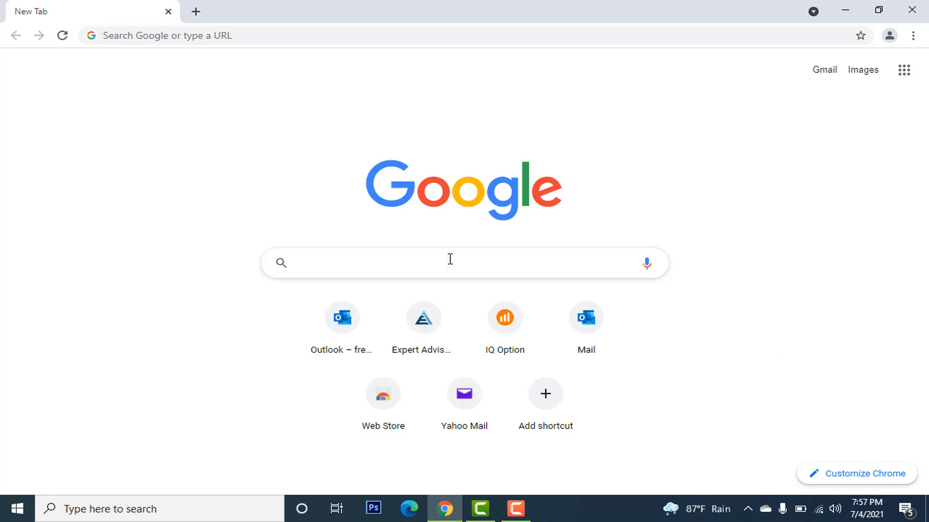
{"action": "type", "text": "online Audio Converter"}
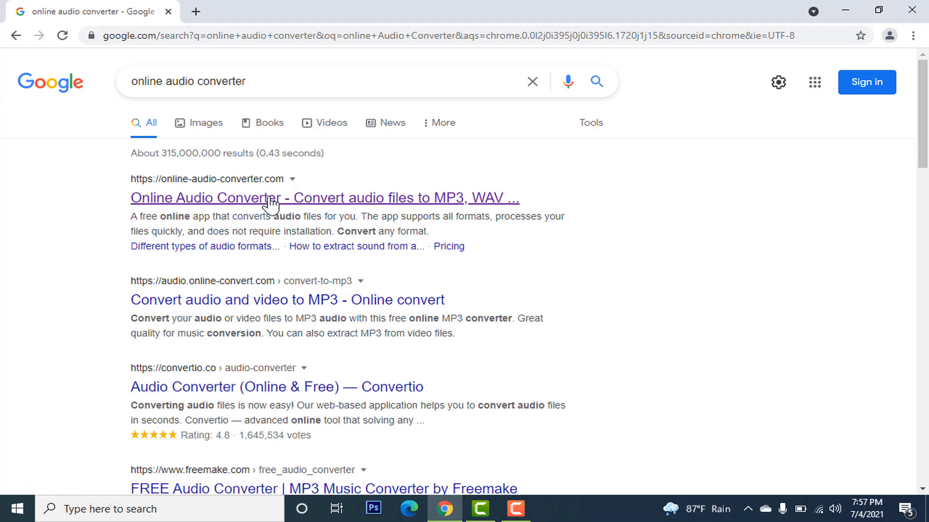
Go to the 'Online Audio Converter - Convert audio files to MP3' result on online-audio-converter.com.
{"action": "left_click", "coordinate": [325, 197]}
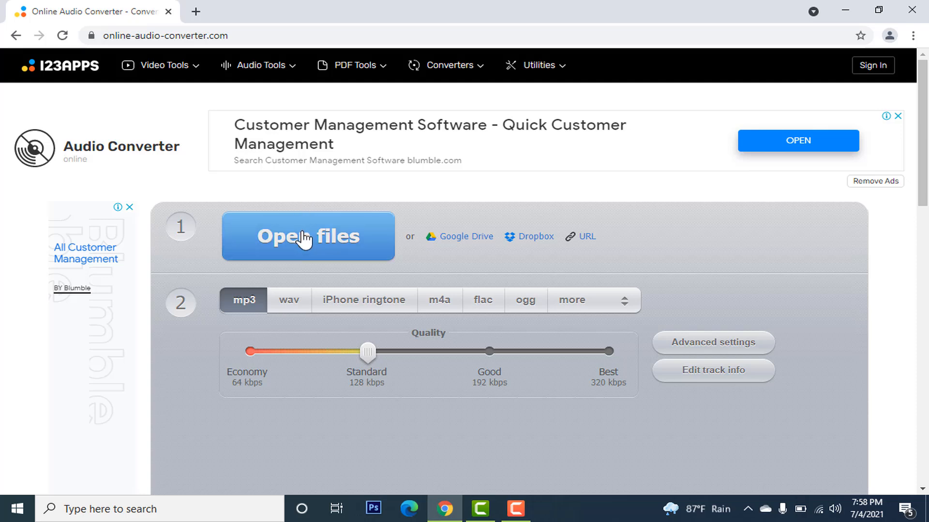
Upload 'WhatsApp Audio 2021-06-30 at 12.13.27 PM' from Downloads into the converter.
{"action": "left_click", "coordinate": [308, 236]}
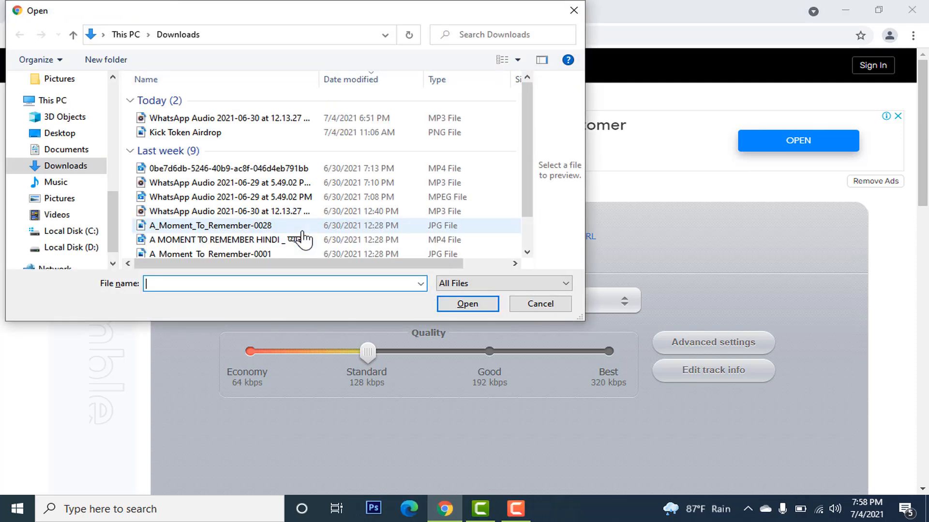
{"action": "scroll", "scroll_direction": "down", "scroll_amount": 3}
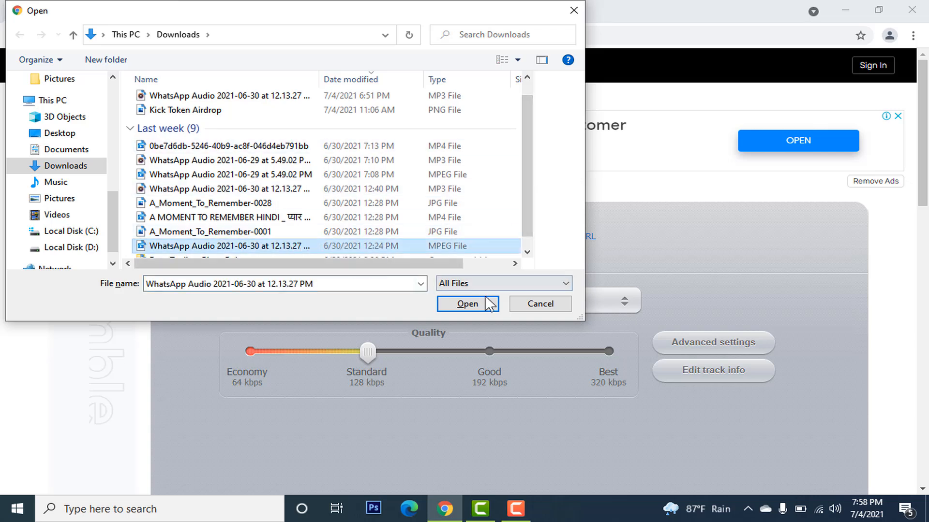
{"action": "left_click", "coordinate": [468, 304]}
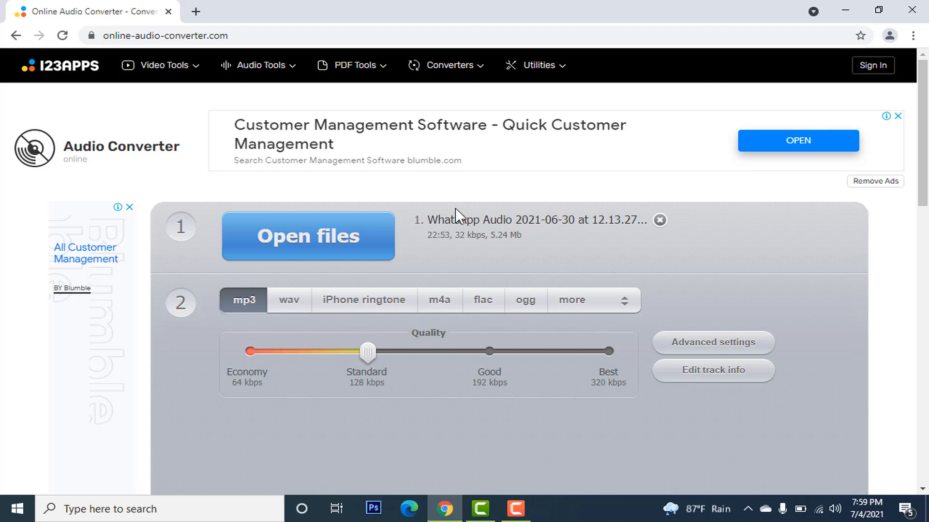
{"action": "mouse_move", "coordinate": [716, 196]}
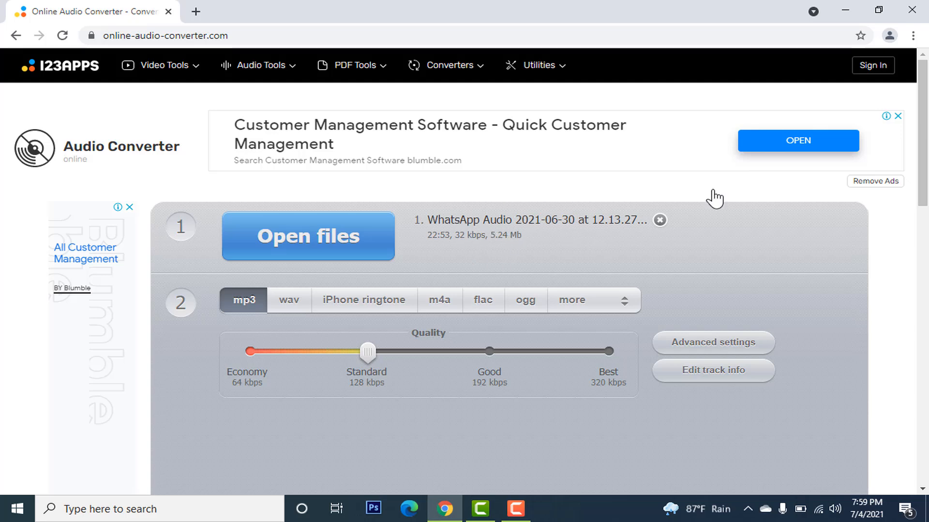
Slide the MP3 Quality setting fully right to Best, 320 kbps.
{"action": "scroll", "scroll_direction": "down", "scroll_amount": 3}
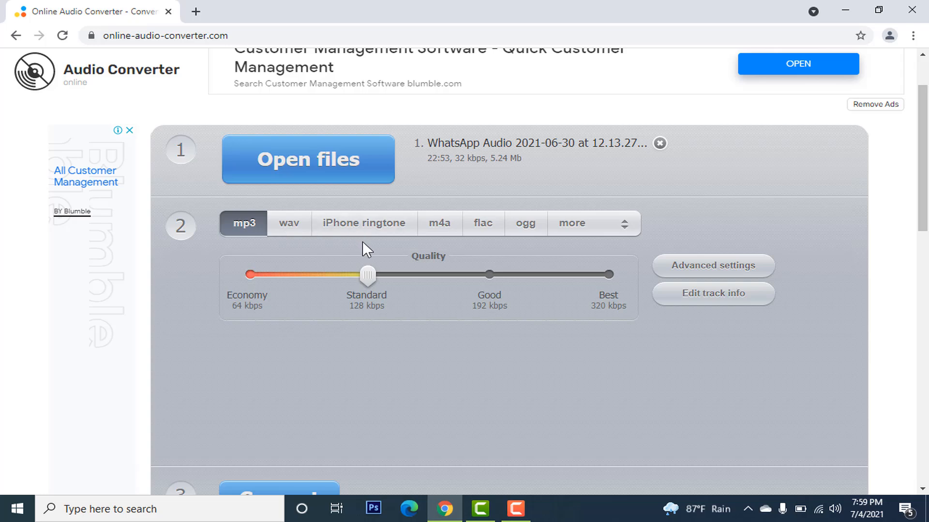
{"action": "mouse_move", "coordinate": [244, 249]}
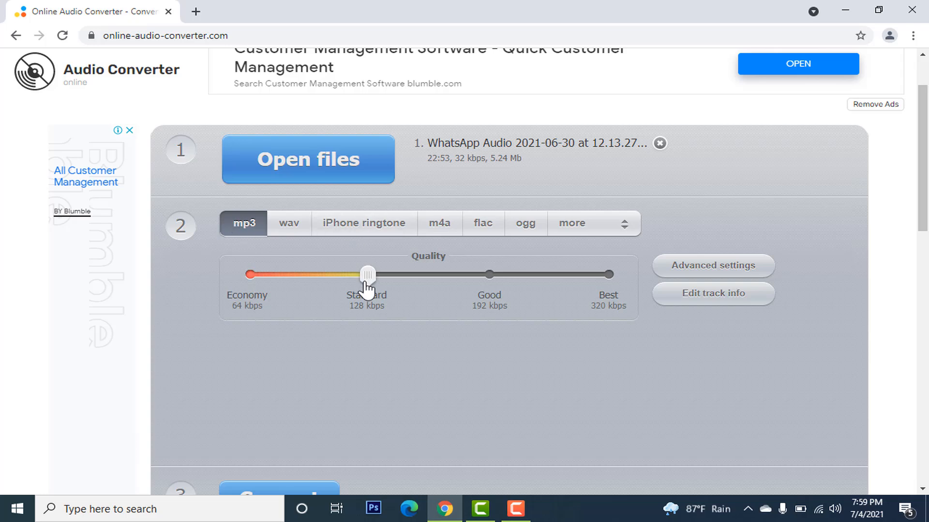
{"action": "left_click_drag", "start_coordinate": [368, 274], "coordinate": [381, 274]}
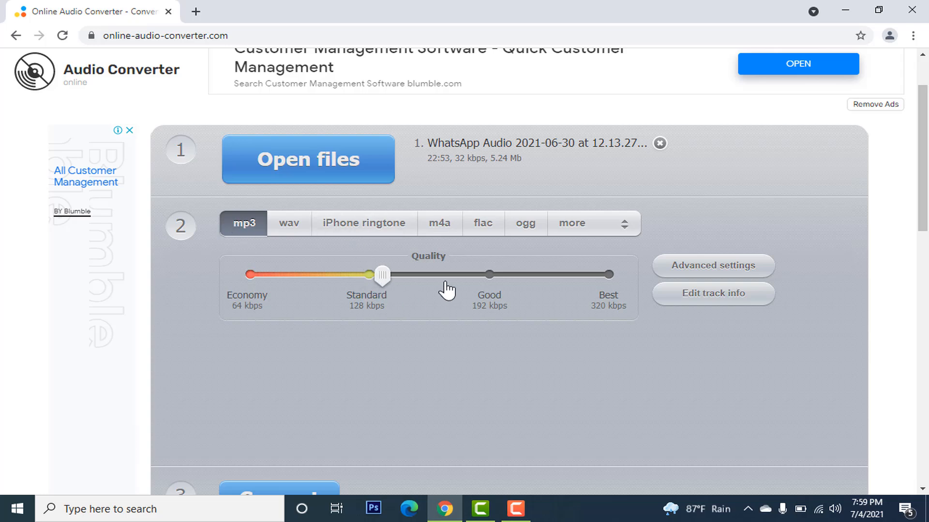
{"action": "left_click_drag", "start_coordinate": [382, 274], "coordinate": [607, 274]}
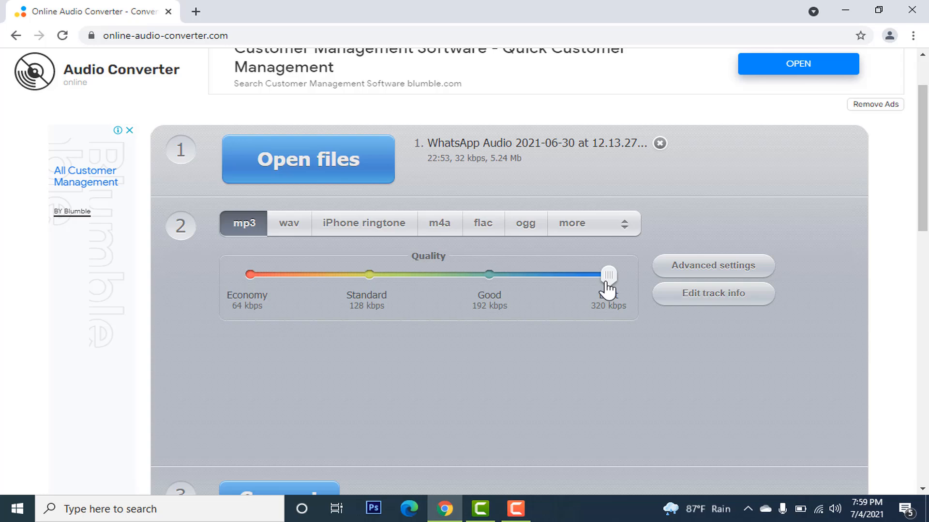
{"action": "scroll", "scroll_direction": "down", "scroll_amount": 3}
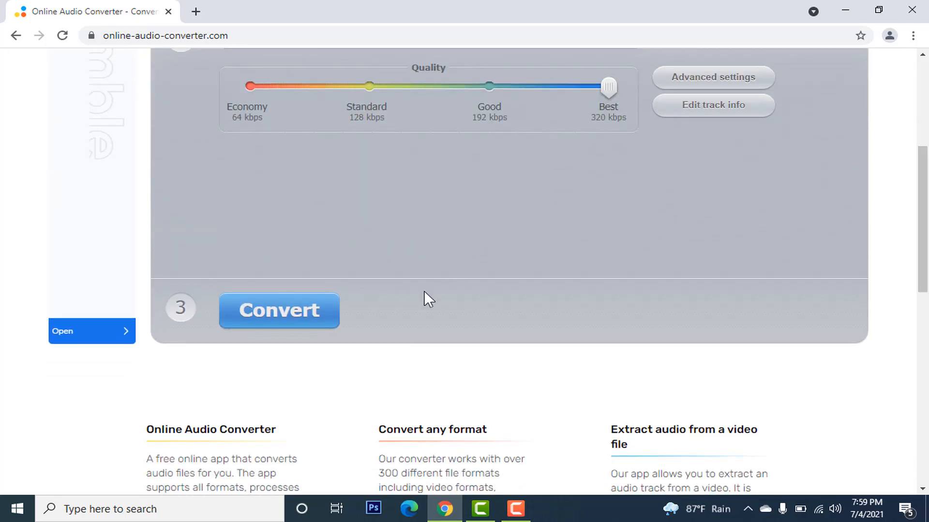
Start the MP3 conversion and let it run until 'Conversion complete'.
{"action": "left_click", "coordinate": [279, 310]}
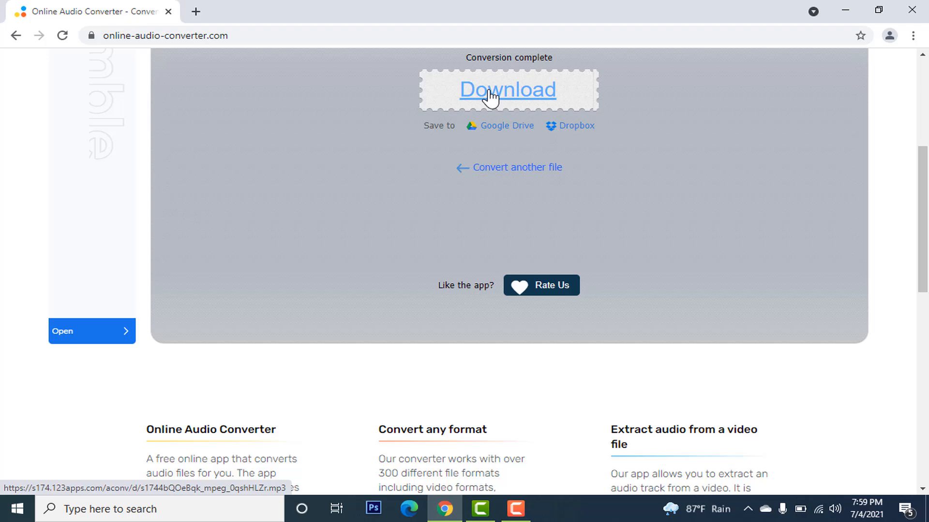
Download the converted WhatsApp audio MP3 via Chrome's download bar.
{"action": "left_click", "coordinate": [506, 89]}
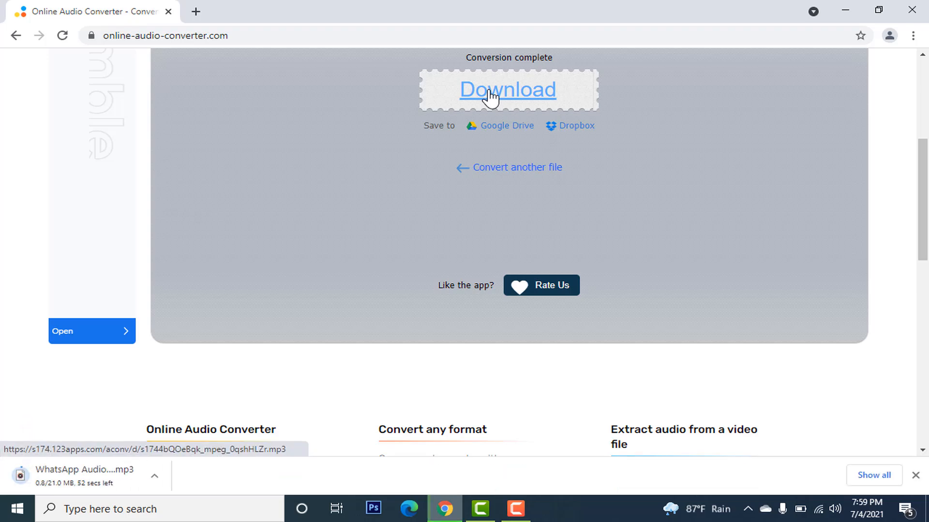
{"action": "mouse_move", "coordinate": [543, 70]}
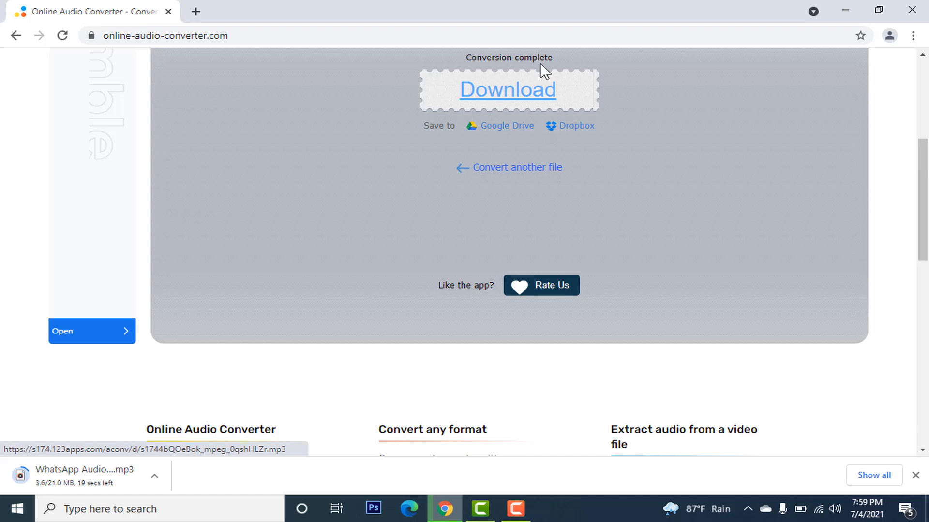
{"action": "scroll", "scroll_direction": "down", "scroll_amount": 3}
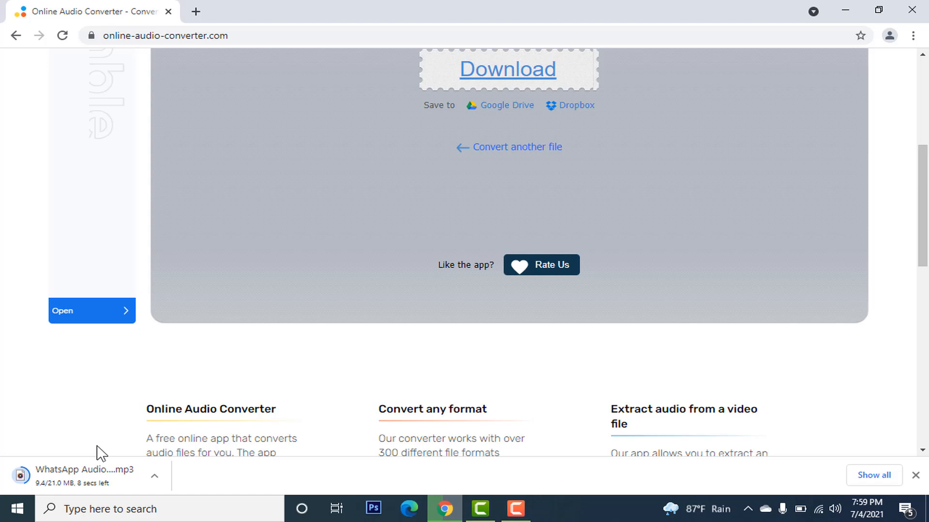
{"action": "mouse_move", "coordinate": [755, 193]}
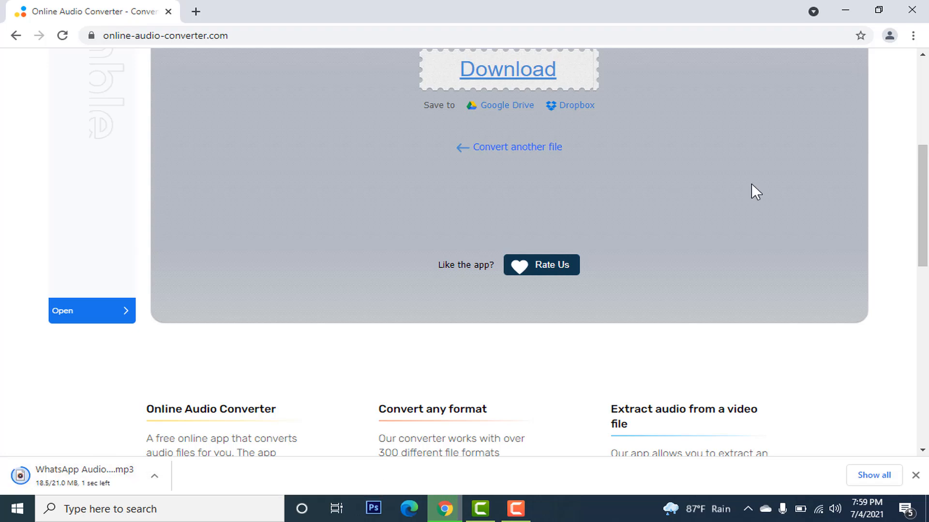